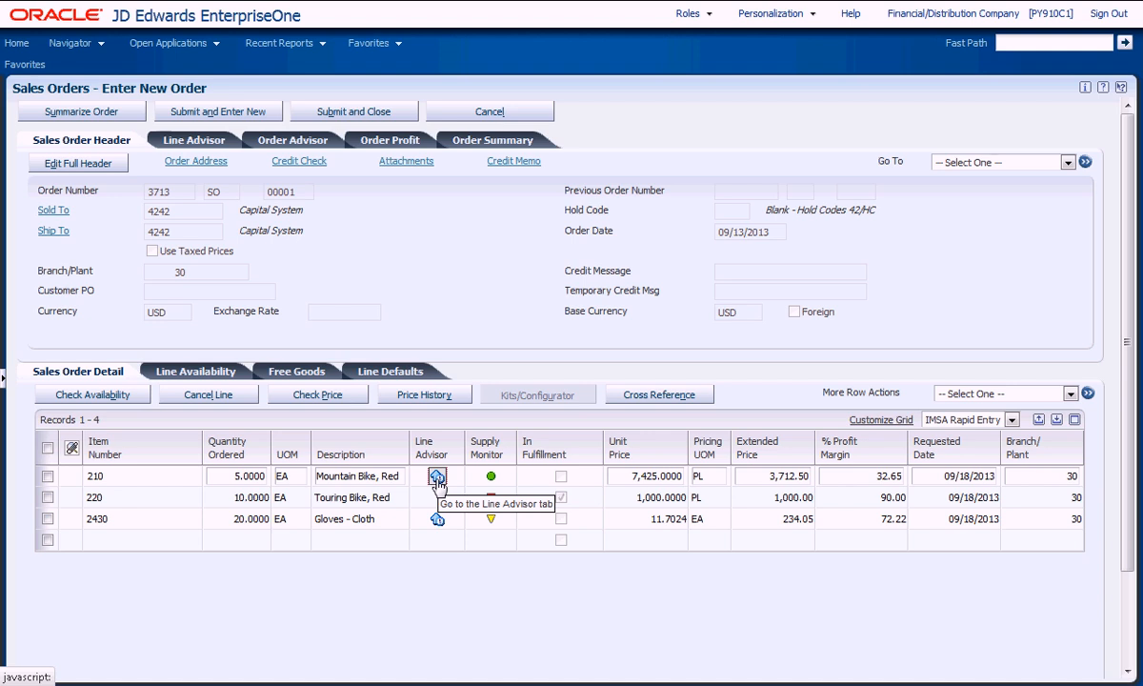
Show Line Advisor details with up-sell quantity price breaks for the Mountain Bike, Red line
left_click(436, 475)
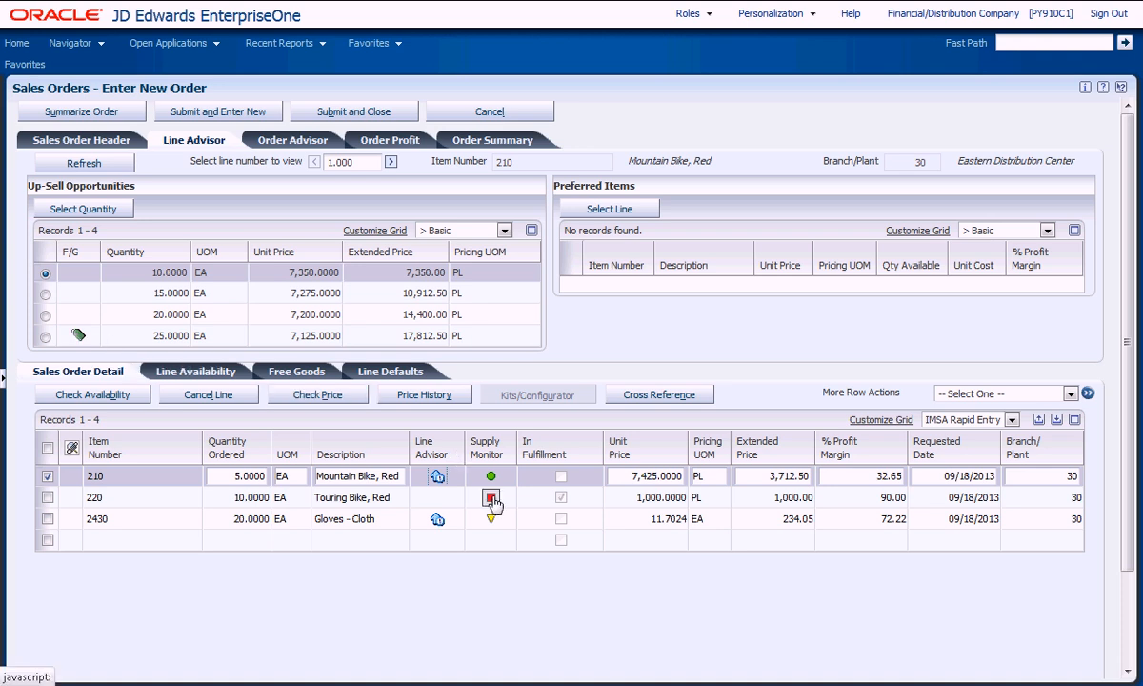
mouse_move(492, 497)
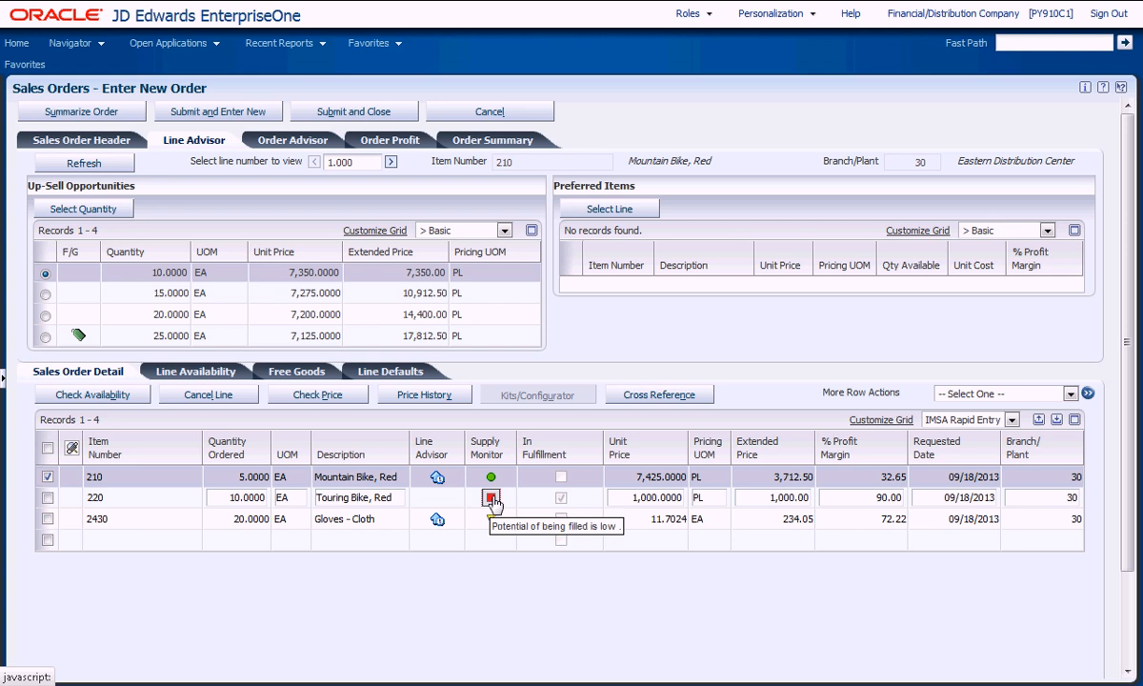
left_click(489, 497)
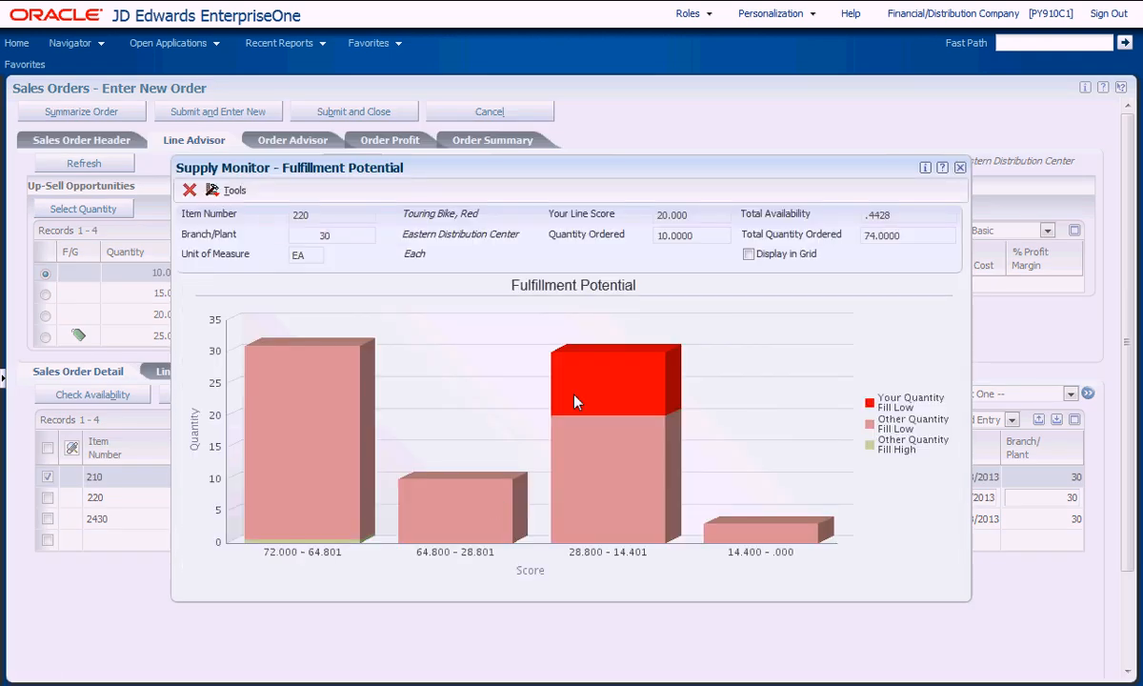
mouse_move(590, 385)
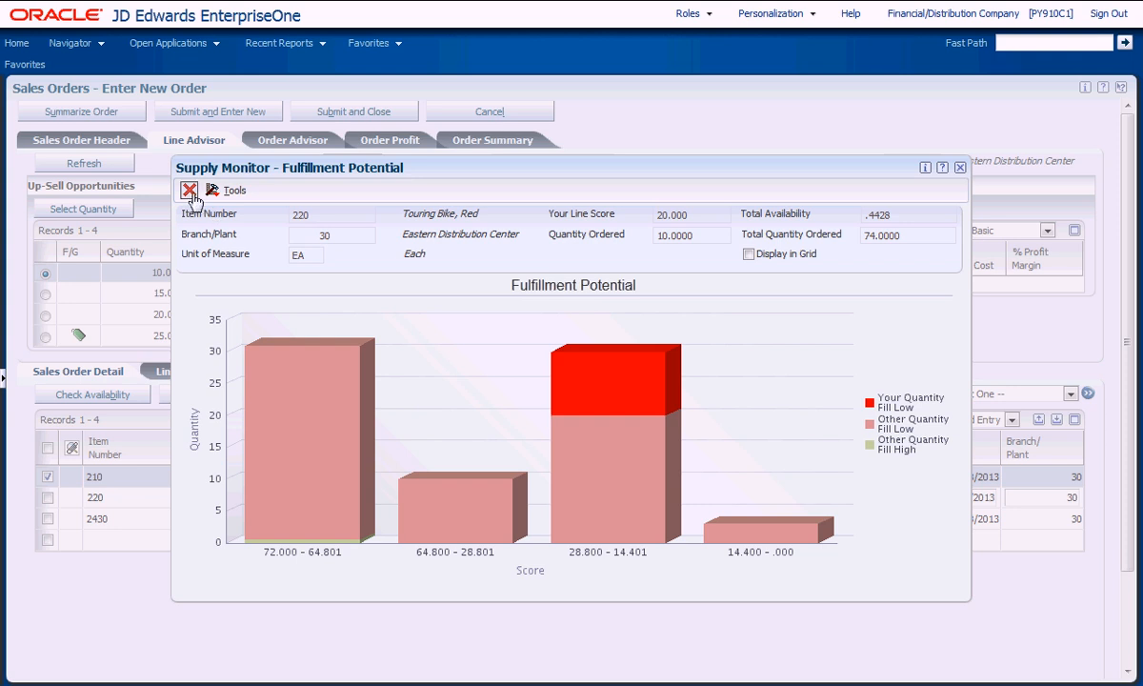
left_click(189, 189)
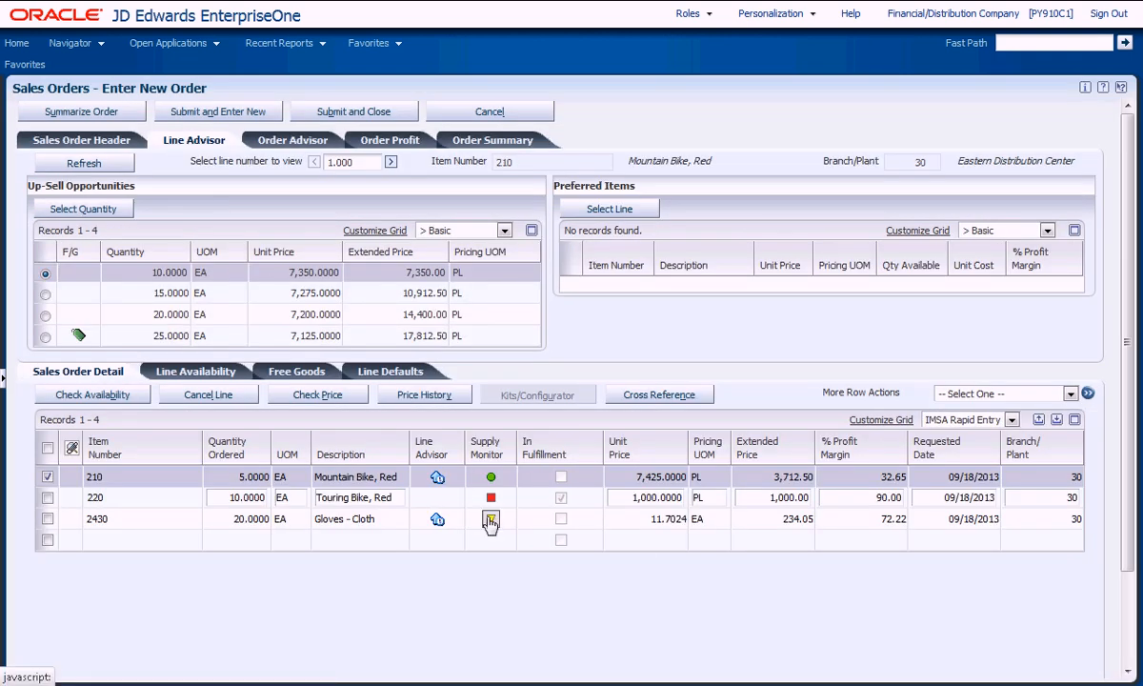
left_click(490, 519)
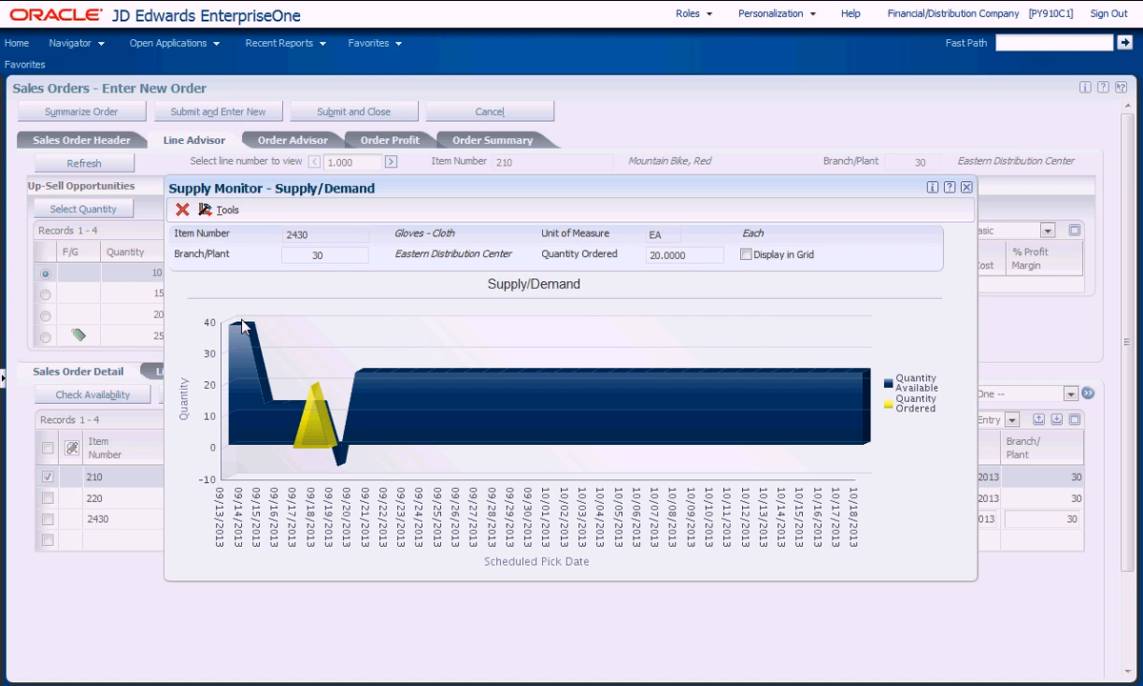
left_click(181, 209)
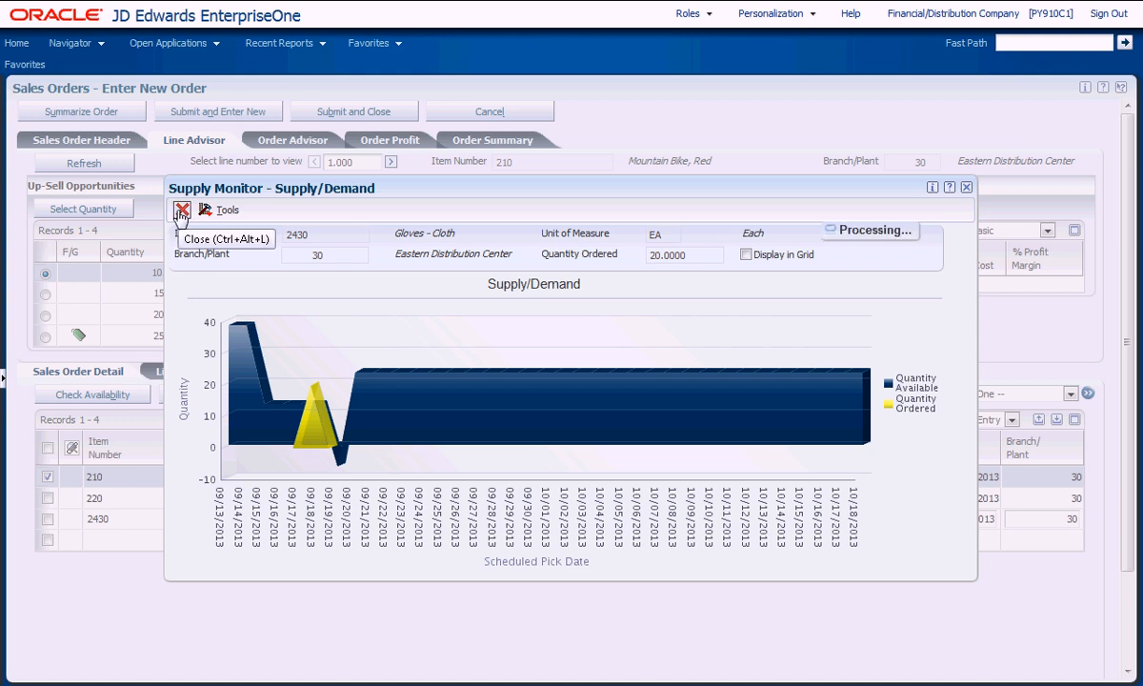
left_click(181, 210)
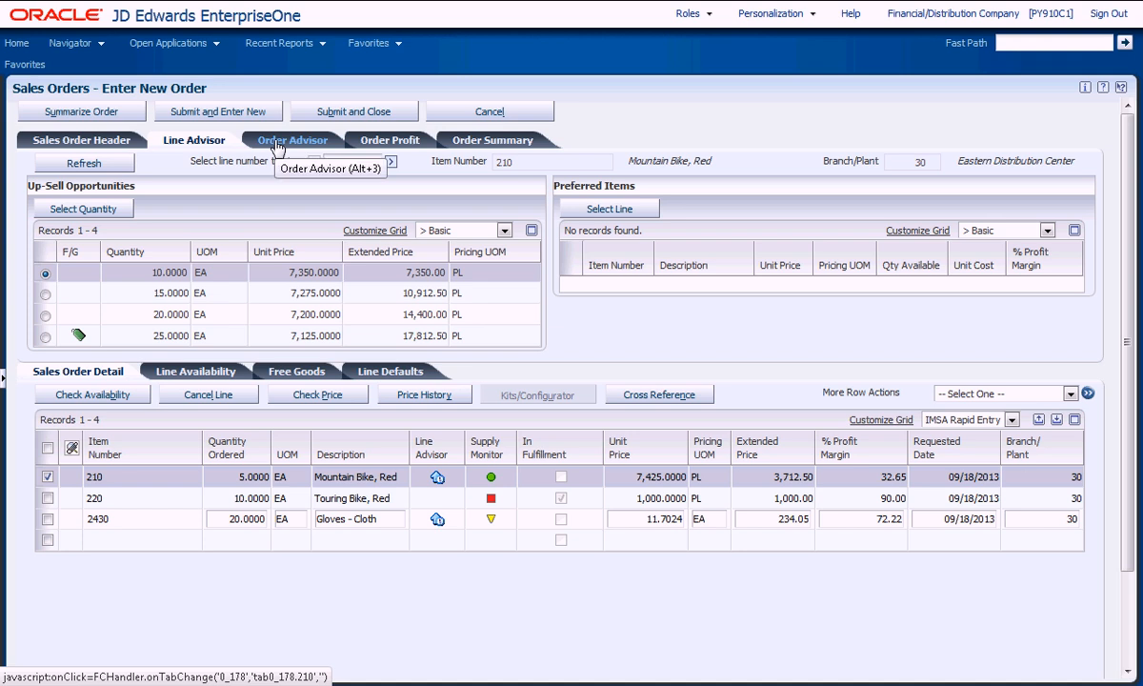
Add quantity 1 Bike Rack - Trunk Mount (item 1001, 460.00) from Order Advisor
left_click(292, 140)
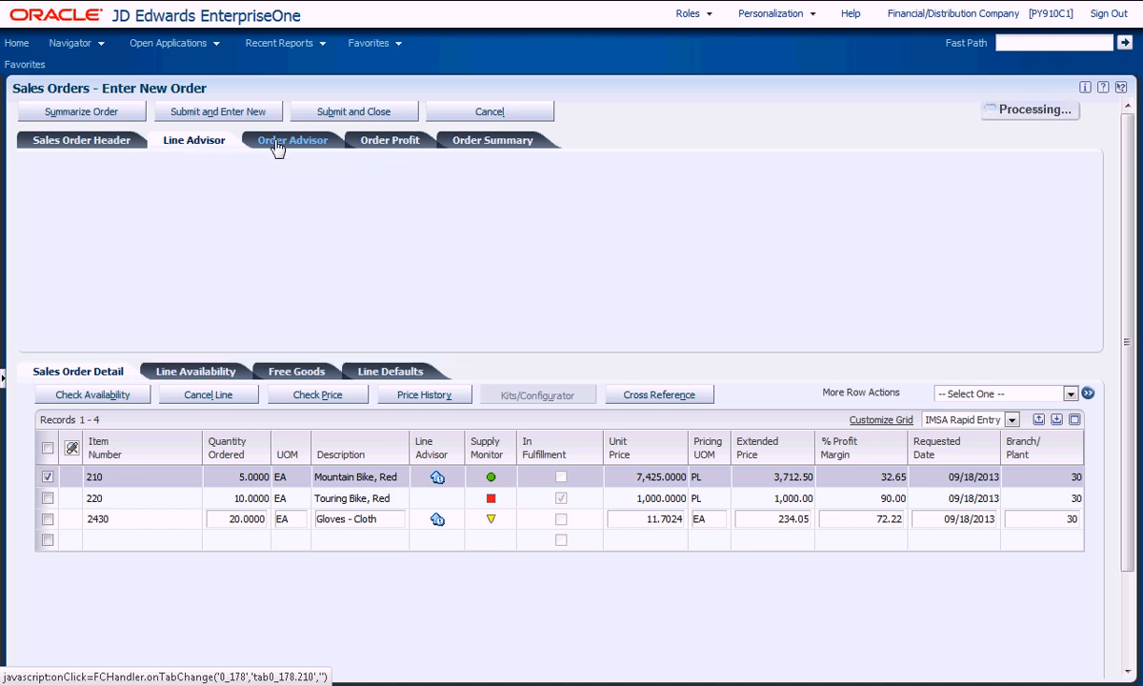
left_click(292, 140)
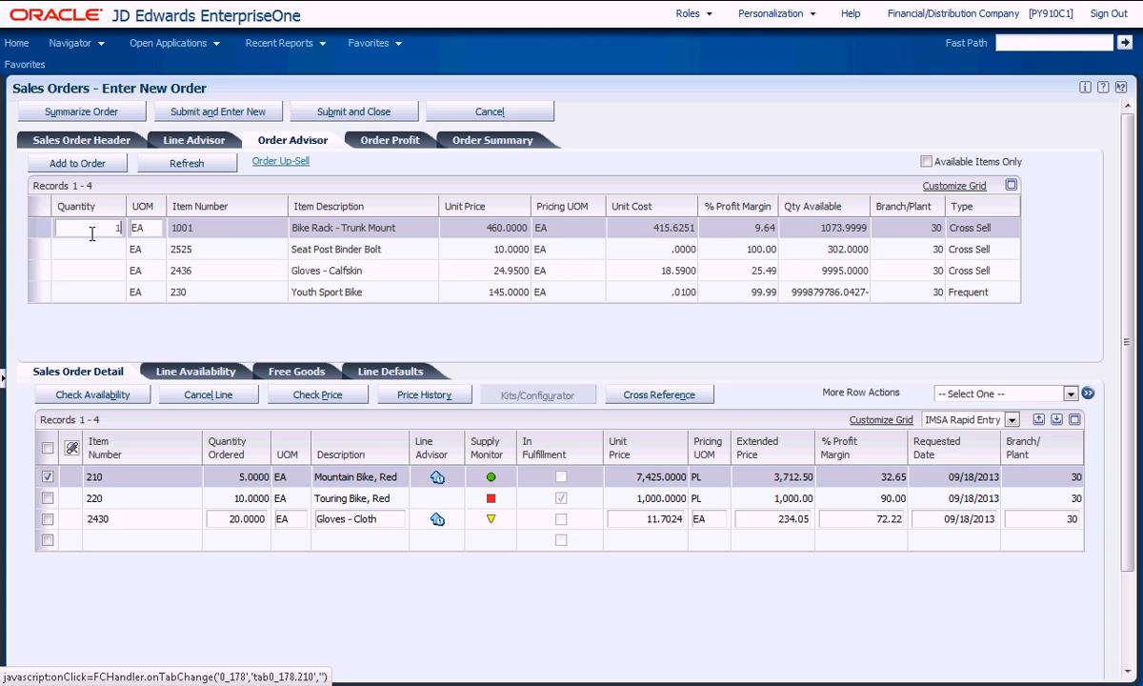
left_click(77, 162)
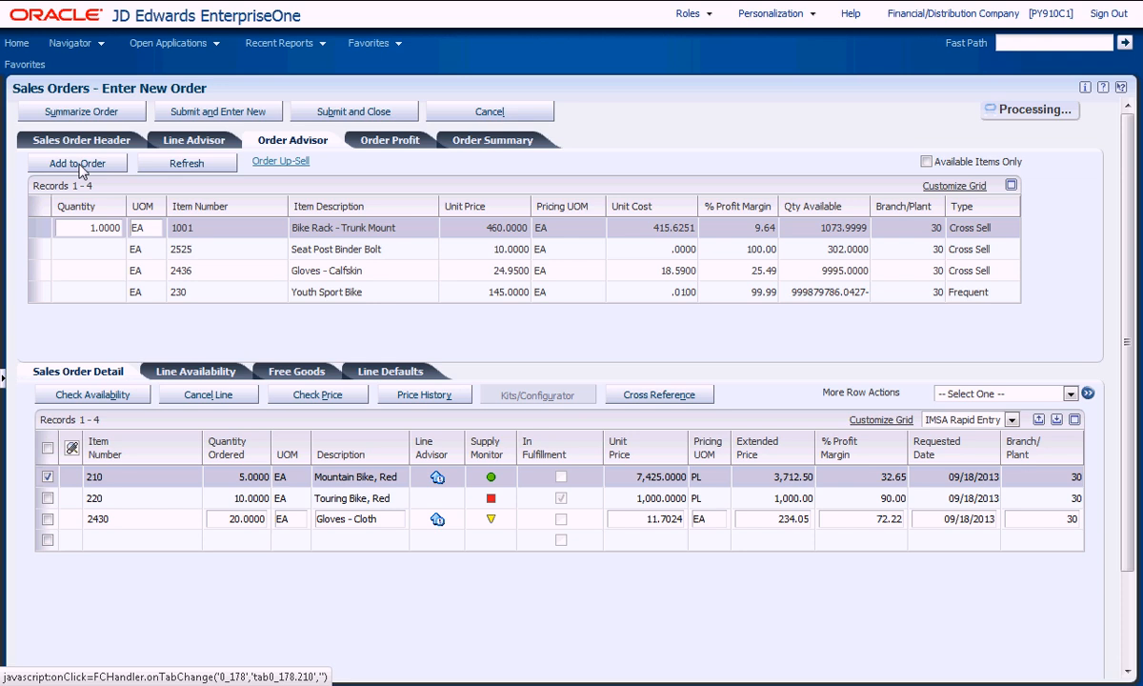
left_click(77, 163)
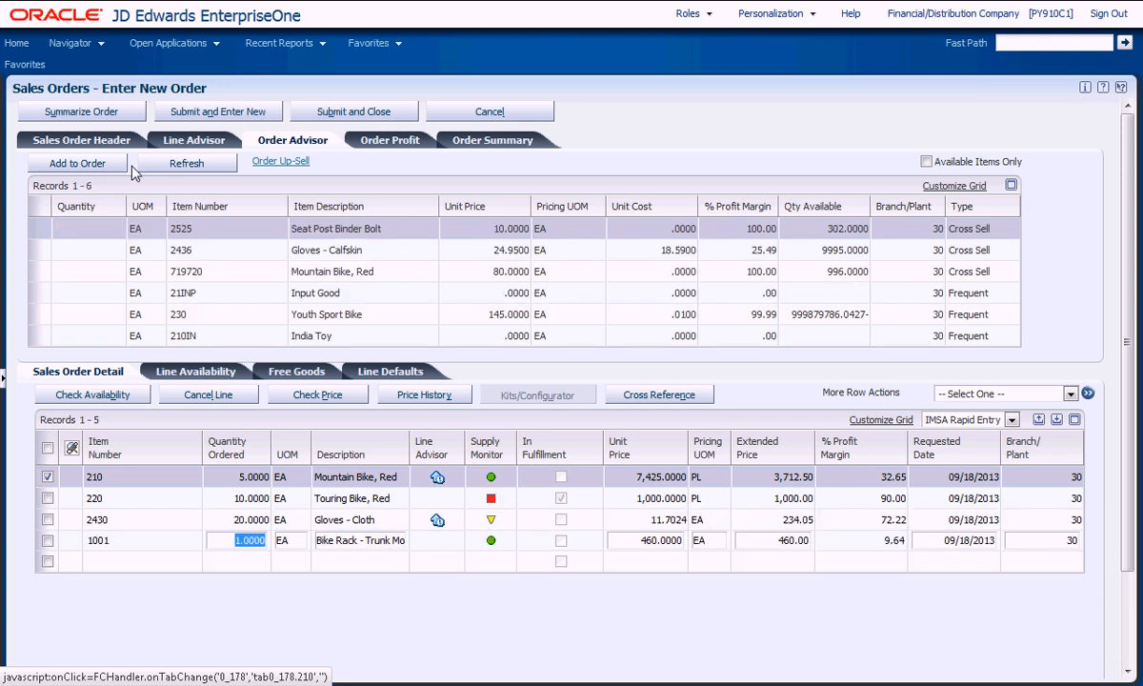
left_click(389, 140)
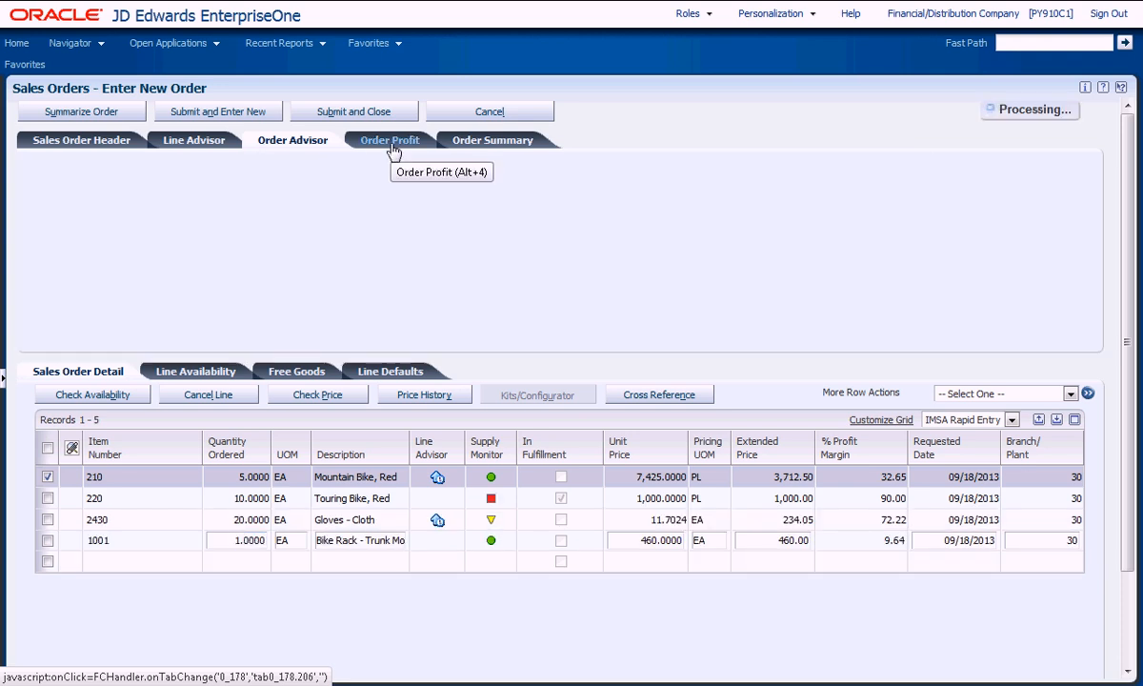
Show Order Profit: total 5,406.55, cost 3,080.63, margin 43.02, with history and line charts
left_click(388, 140)
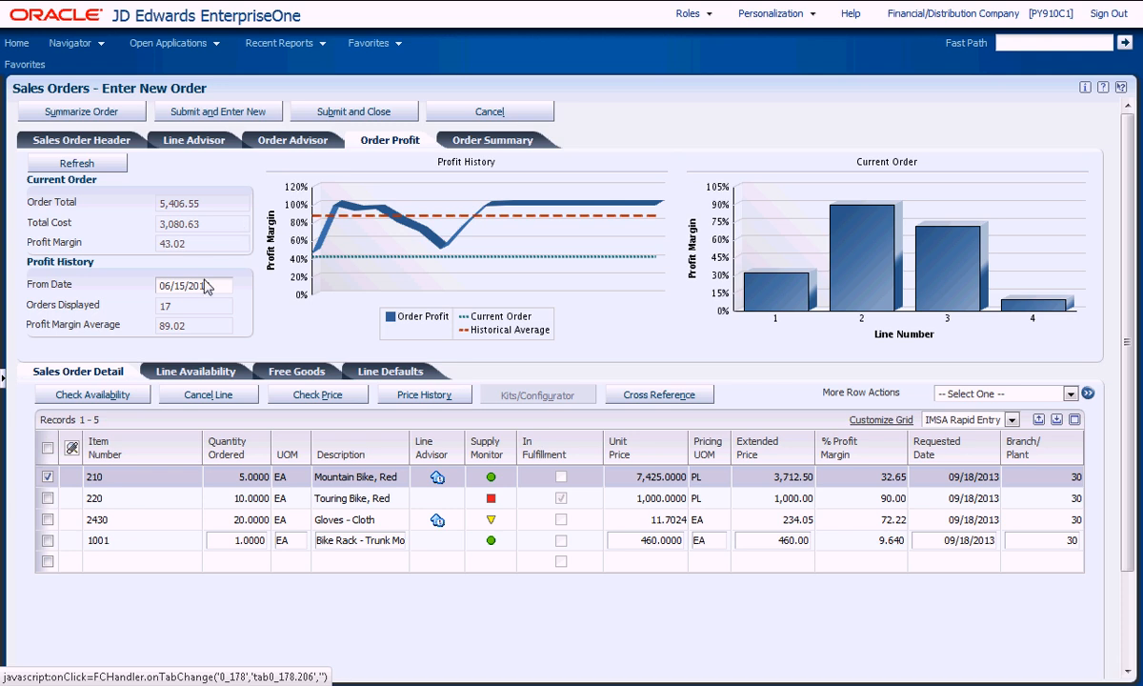
mouse_move(187, 305)
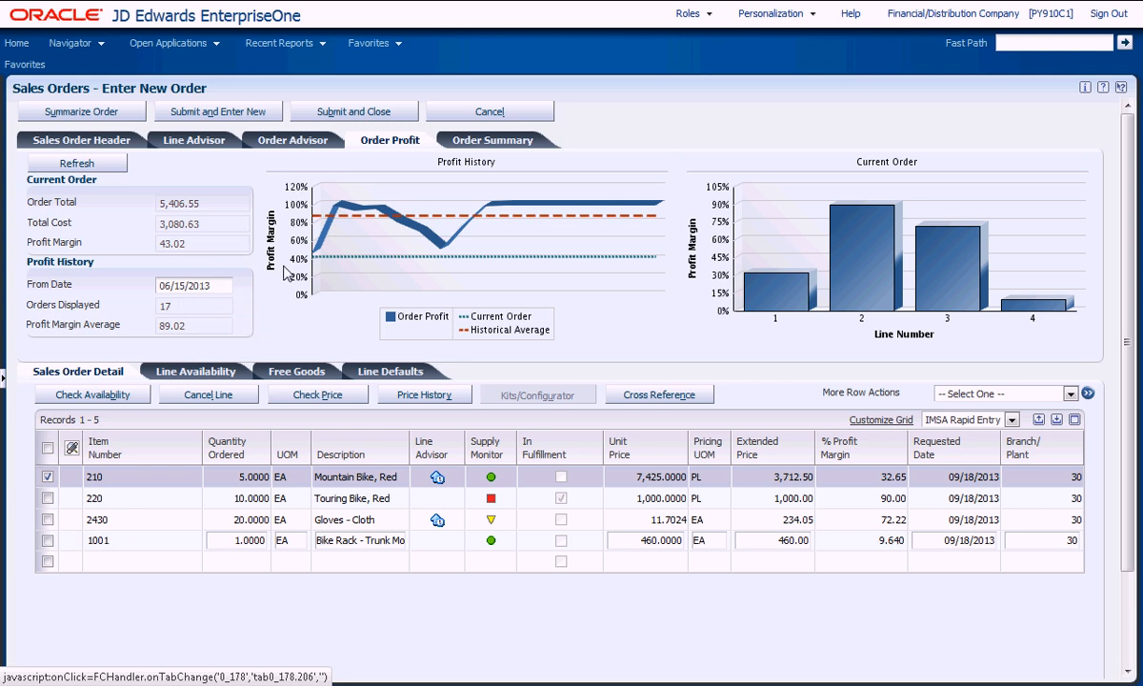
mouse_move(430, 220)
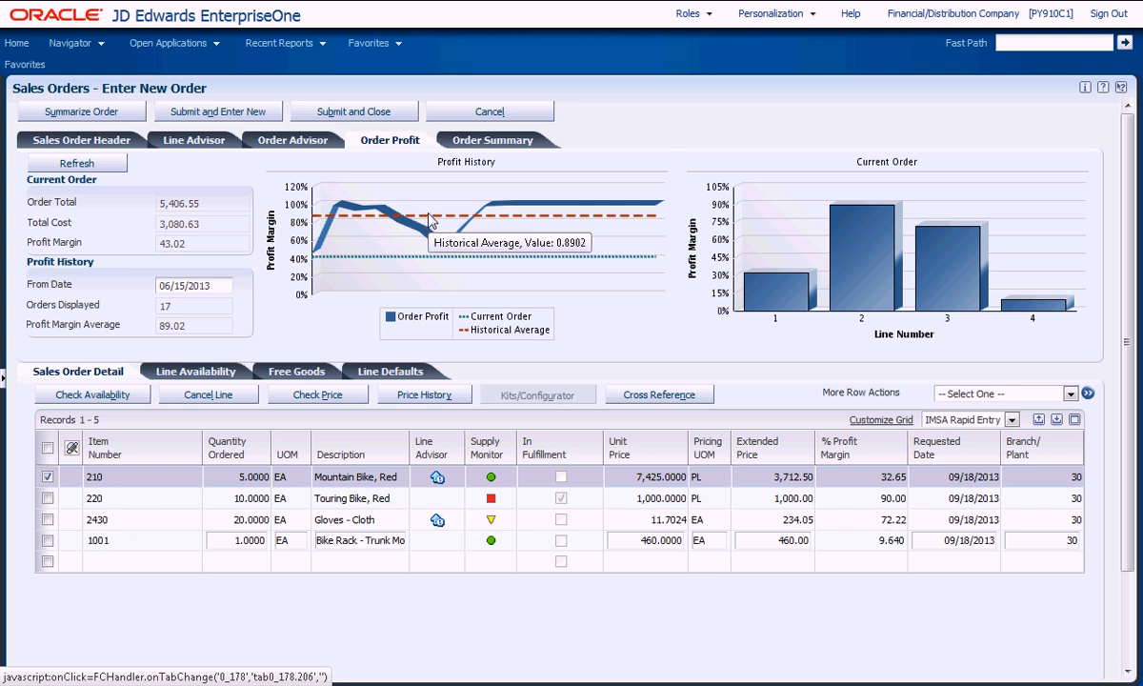
mouse_move(774, 288)
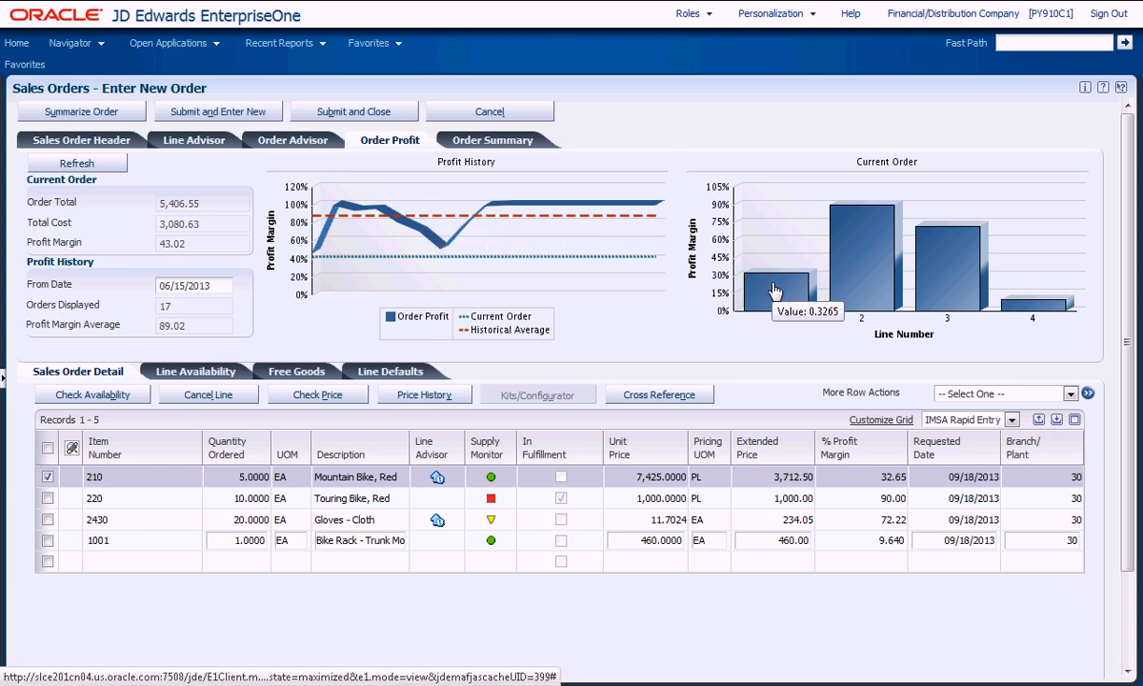
mouse_move(708, 355)
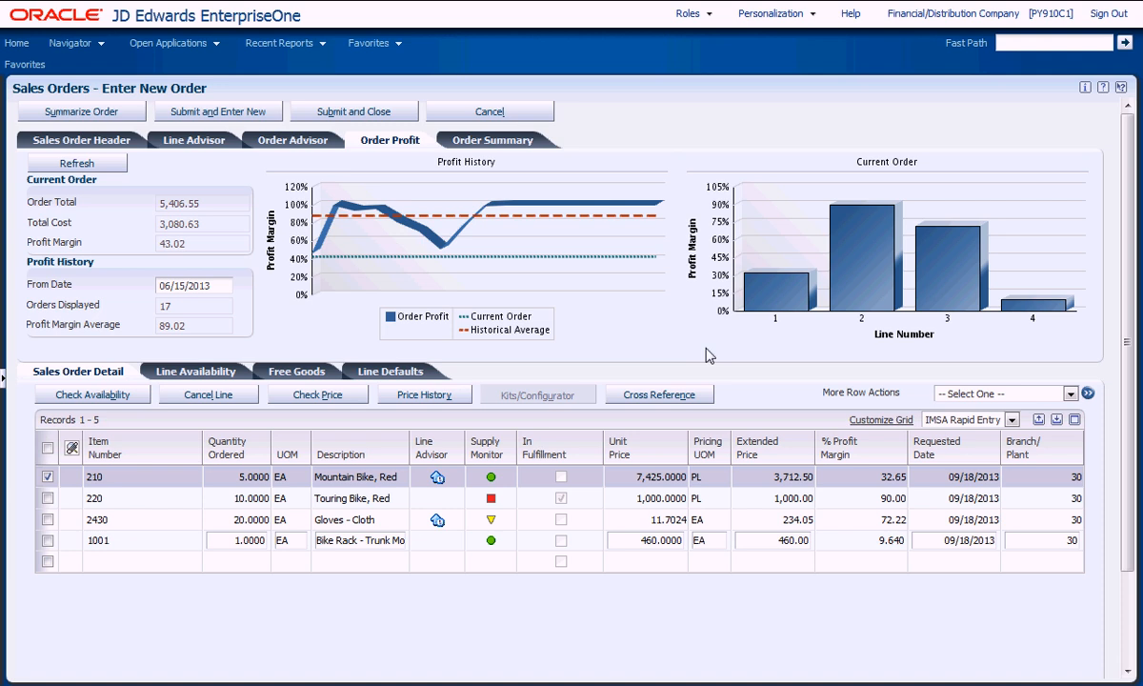